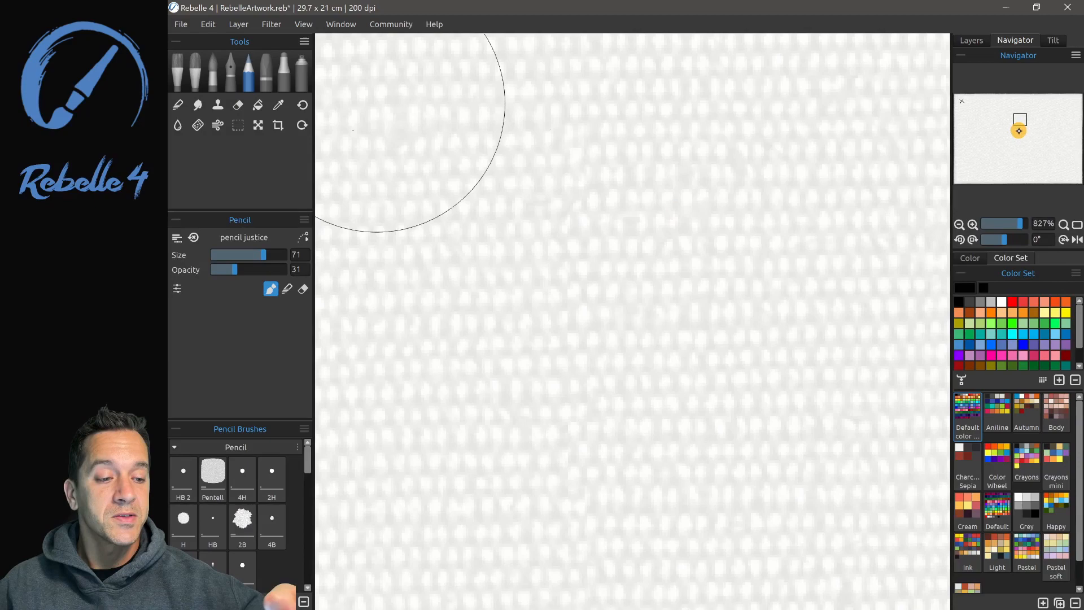
Step: Zoom the magnified canvas back out to 100% actual size with the Navigator slider
{"action": "left_click_drag", "start_coordinate": [588, 196], "coordinate": [812, 352]}
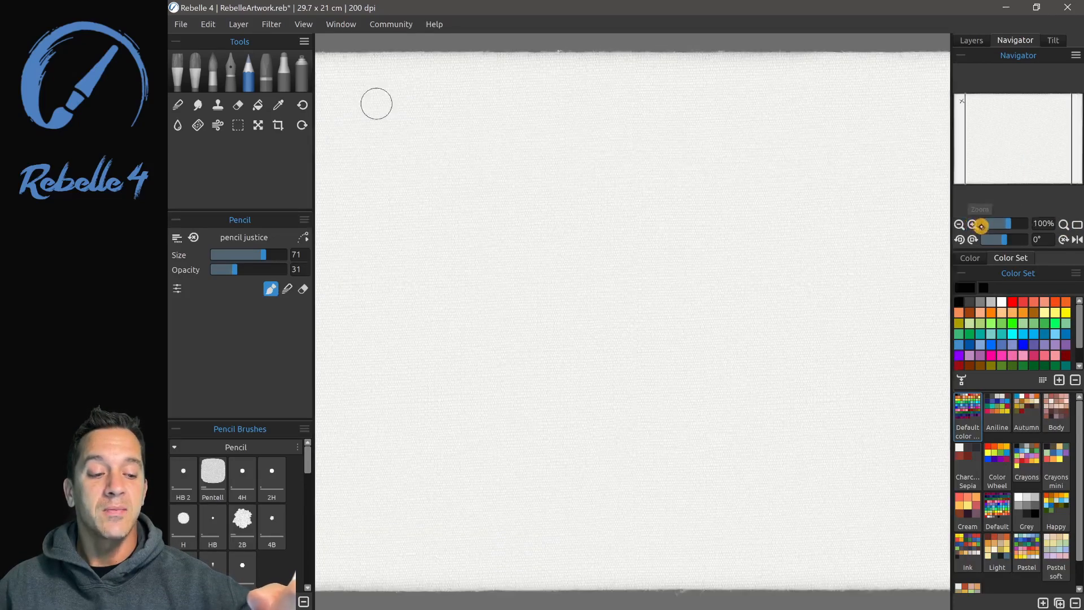
Step: Fit the canvas to the window, tilt the view slightly, and head to Edit > Preferences
{"action": "left_click", "coordinate": [972, 240]}
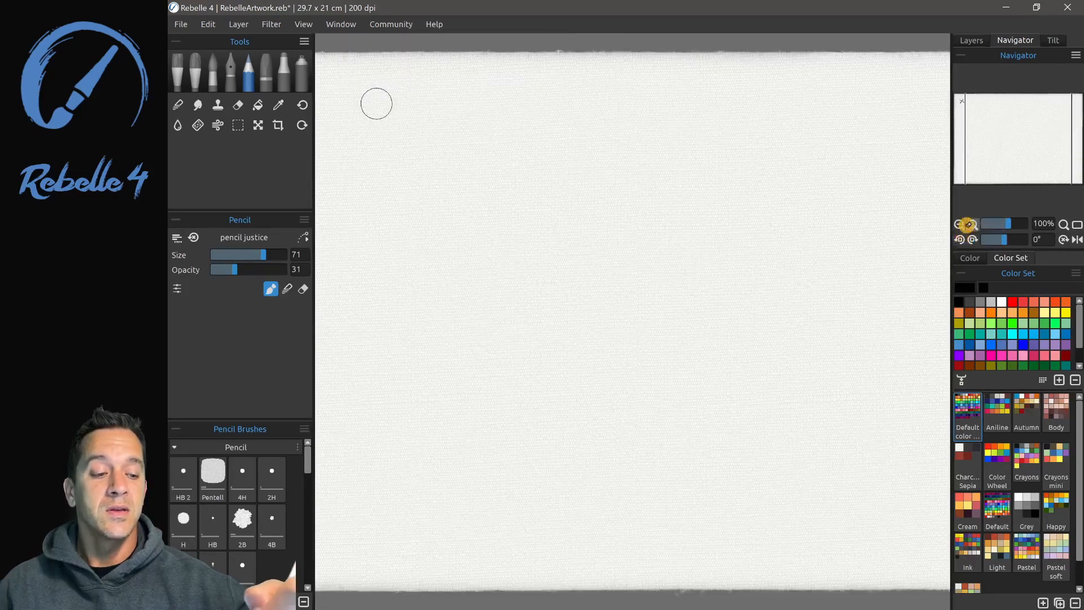
{"action": "mouse_move", "coordinate": [960, 238]}
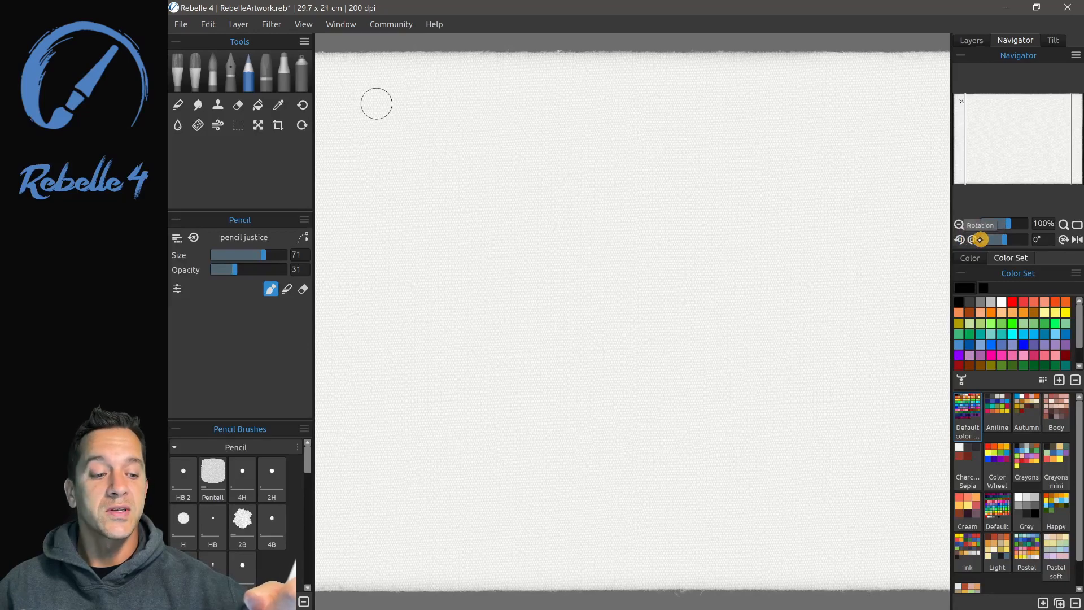
{"action": "left_click_drag", "start_coordinate": [1017, 240], "coordinate": [989, 239]}
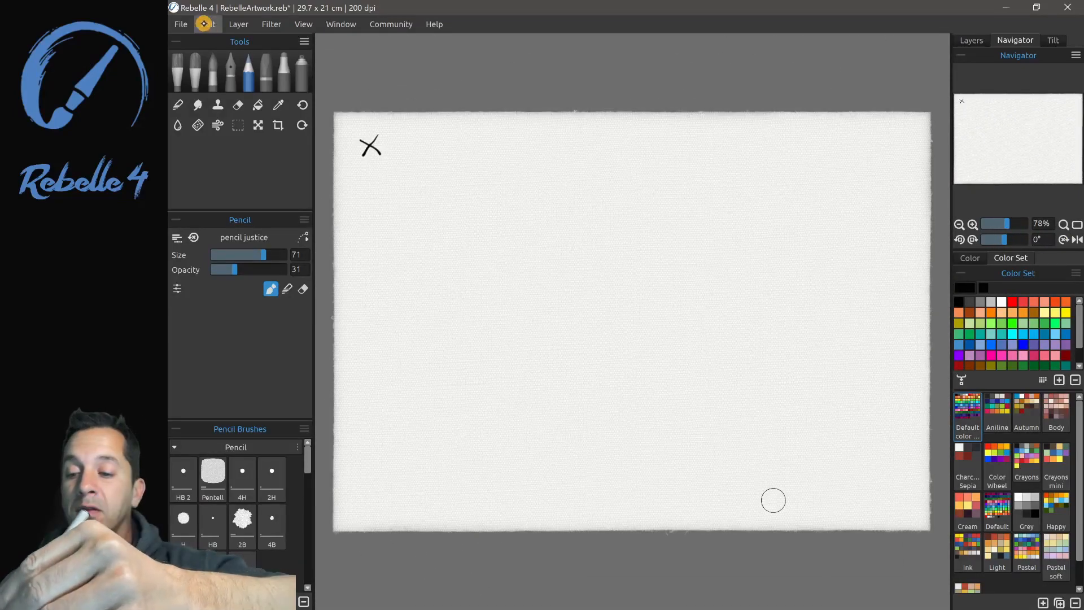
{"action": "left_click", "coordinate": [208, 24]}
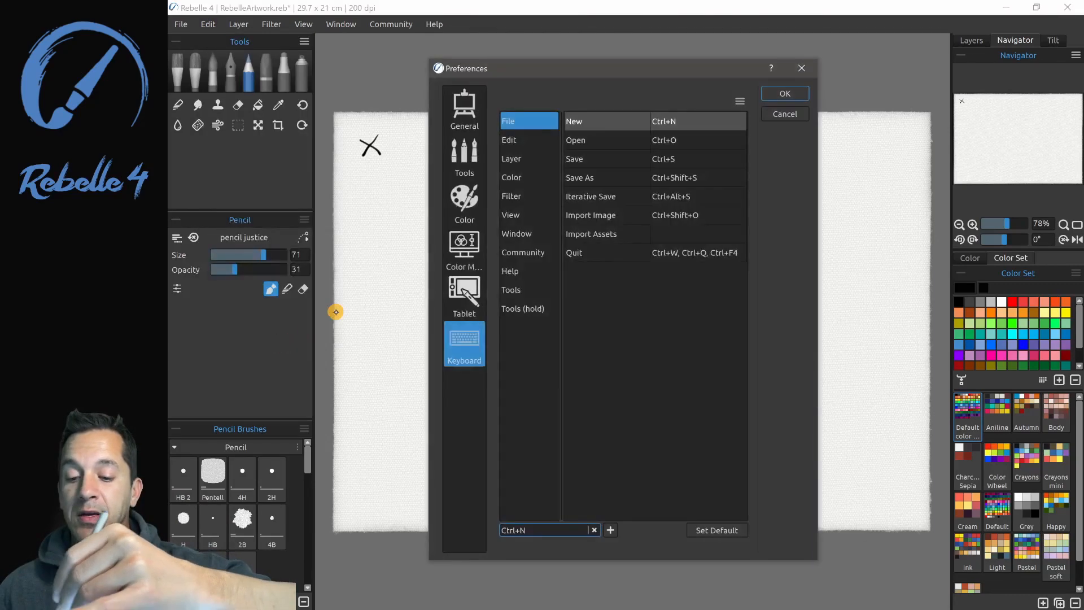
Step: Select the View category to list Zoom In, Fit, Rotate, Reset Rotation and Flip shortcuts
{"action": "left_click", "coordinate": [510, 215]}
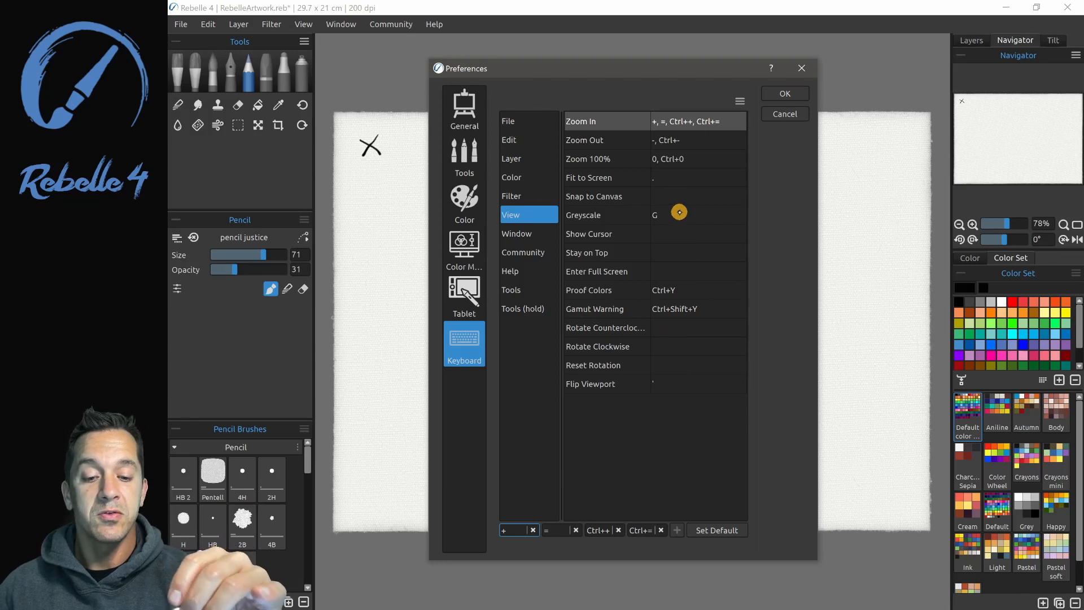
{"action": "mouse_move", "coordinate": [670, 325]}
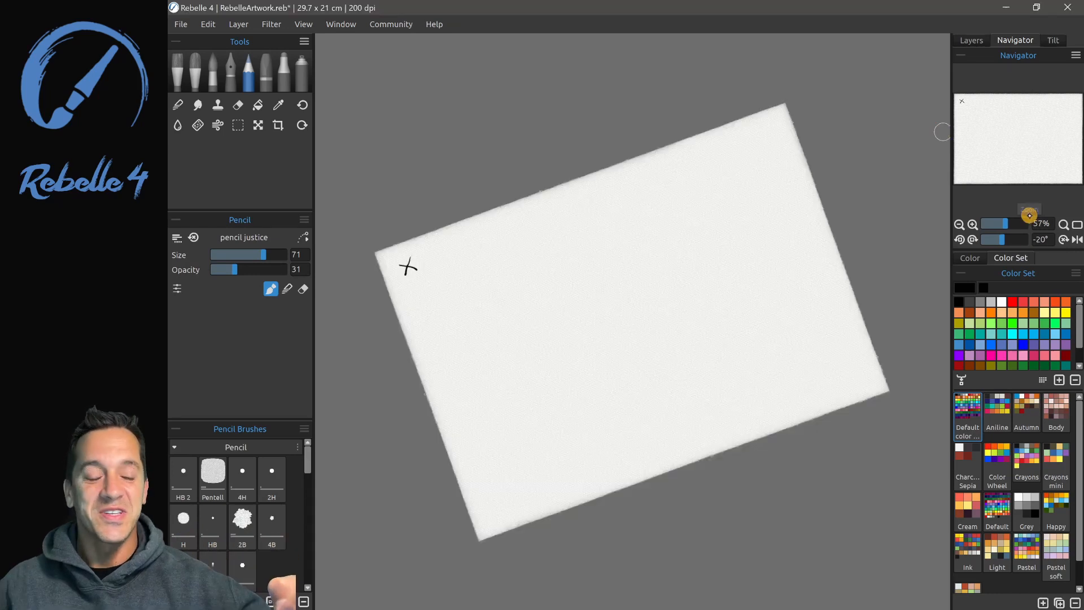
Step: Reset the tilted canvas back to 0° rotation via the Navigator
{"action": "left_click", "coordinate": [1064, 239]}
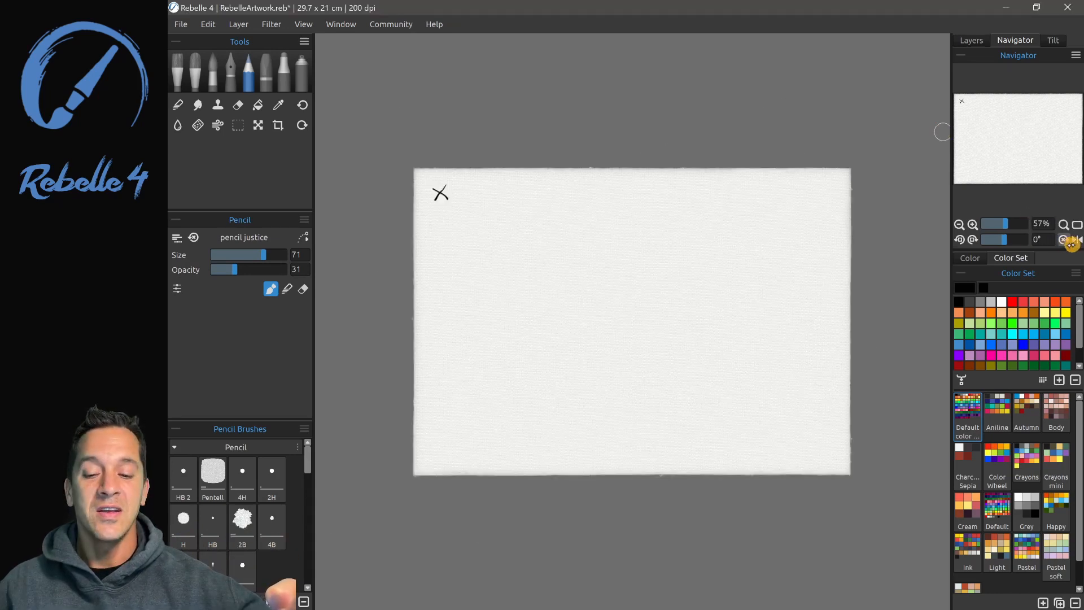